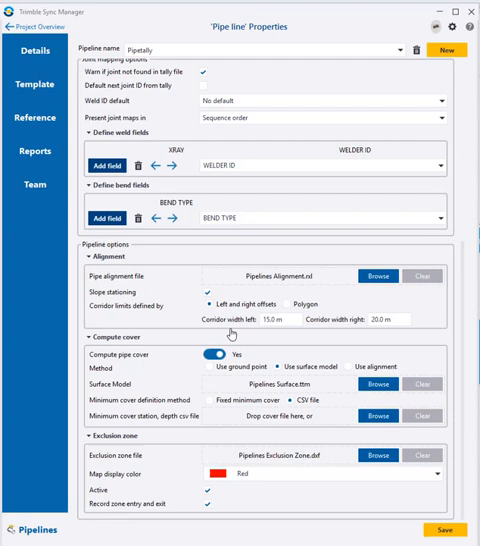
{"action": "mouse_move", "coordinate": [240, 70]}
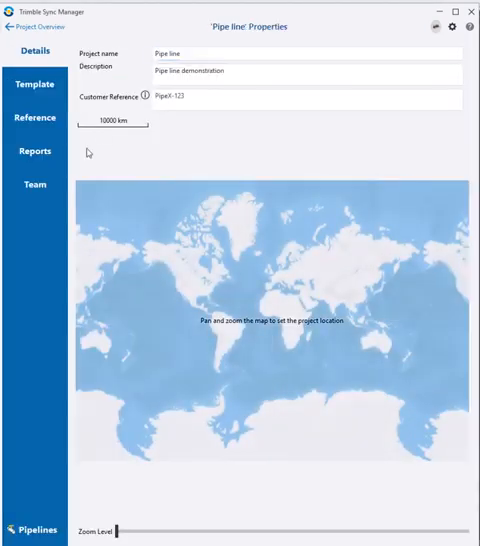
- Switch to the Team page to see the Pipe line project's members
{"action": "left_click", "coordinate": [36, 184]}
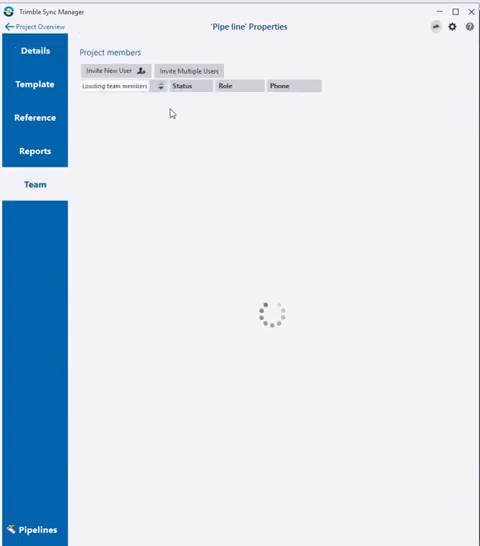
{"action": "mouse_move", "coordinate": [418, 104]}
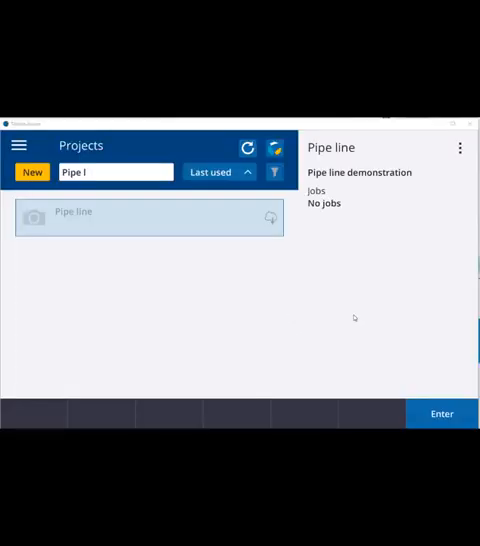
{"action": "mouse_move", "coordinate": [294, 284]}
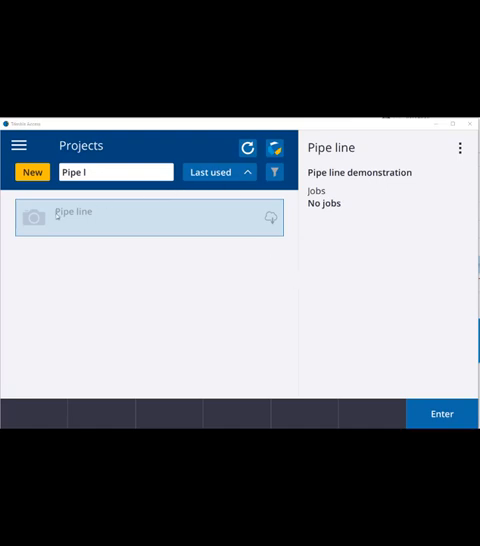
{"action": "mouse_move", "coordinate": [146, 220]}
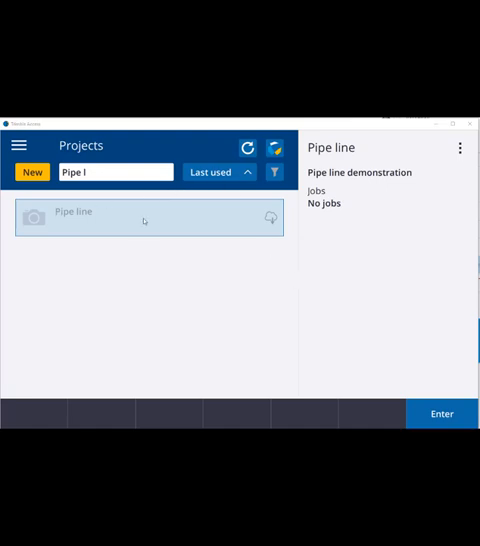
{"action": "mouse_move", "coordinate": [244, 224]}
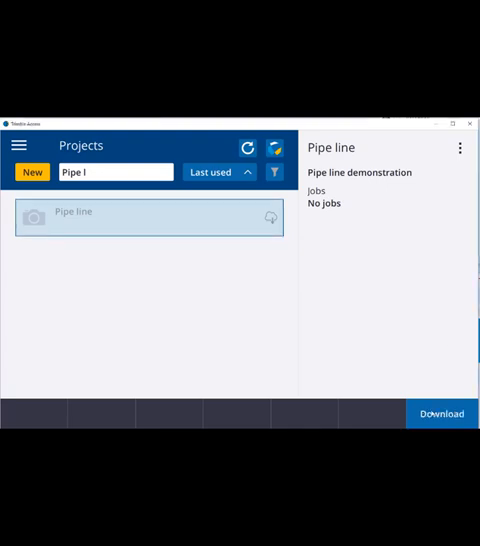
- Download the Pipe line project files to the device
{"action": "left_click", "coordinate": [440, 412]}
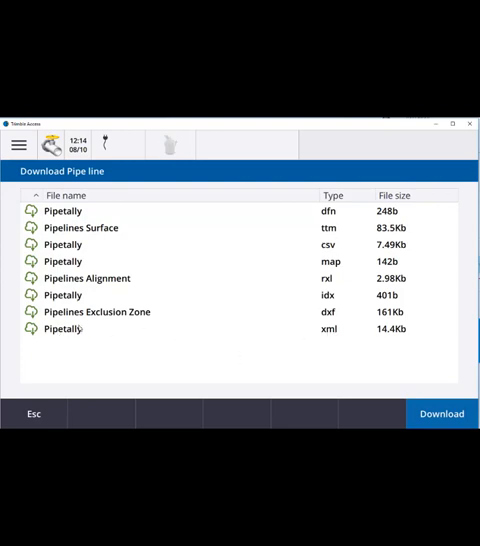
{"action": "left_click", "coordinate": [440, 412]}
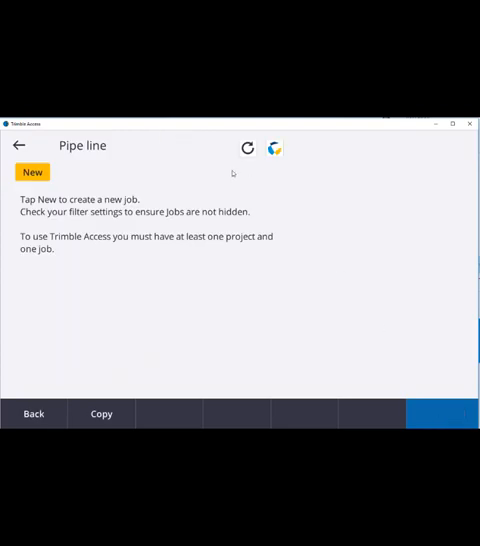
- Create a new job named Pipetally_Chay using the Pipetally template
{"action": "left_click", "coordinate": [32, 172]}
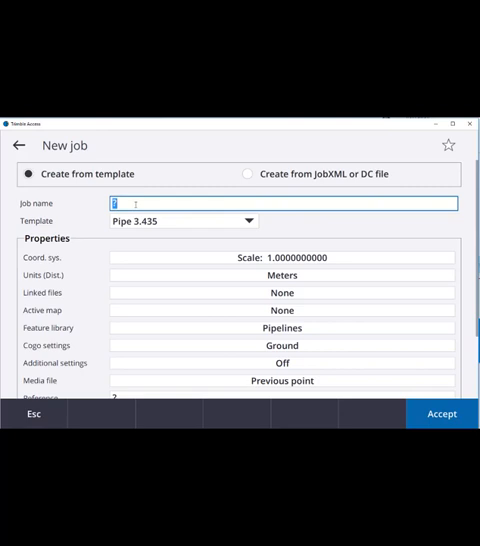
{"action": "type", "text": "Pipe"}
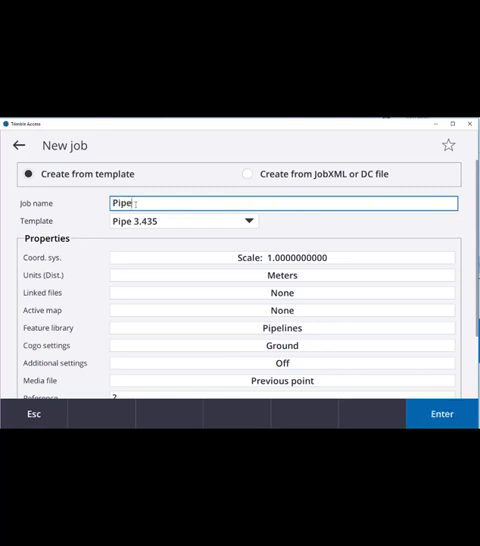
{"action": "type", "text": "tally"}
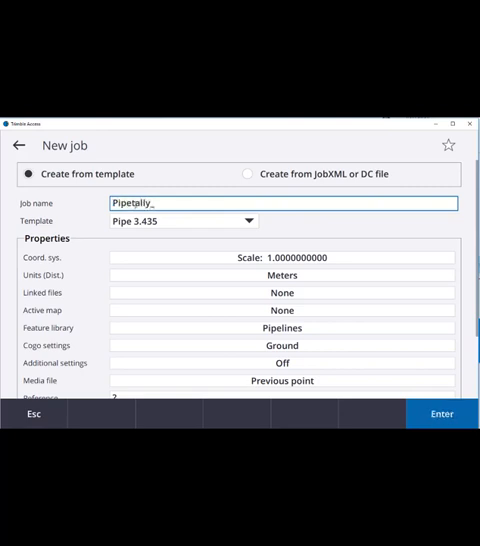
{"action": "type", "text": "_Chay"}
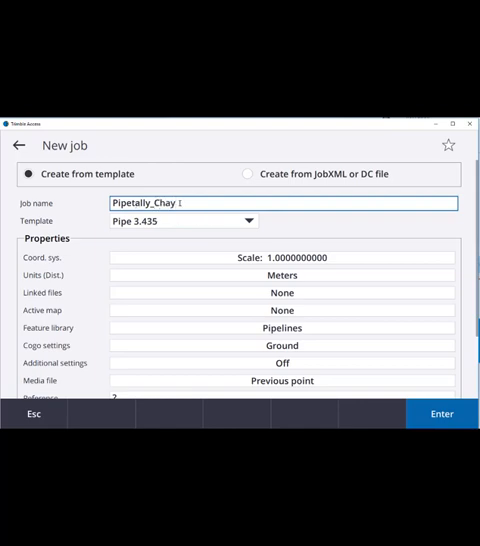
{"action": "left_click", "coordinate": [248, 220]}
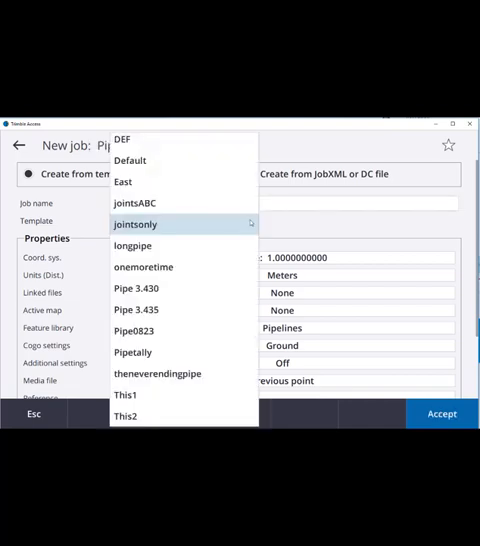
{"action": "mouse_move", "coordinate": [136, 332]}
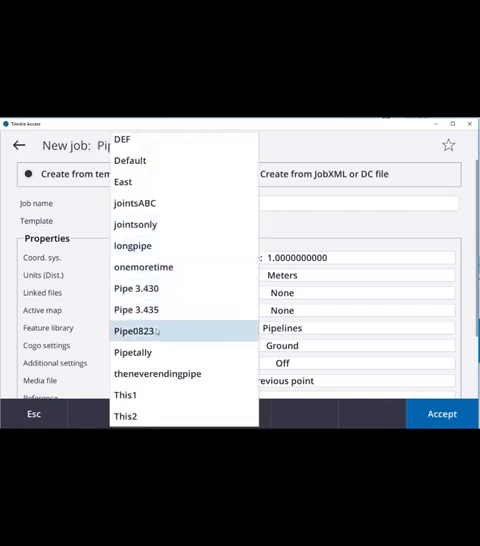
{"action": "mouse_move", "coordinate": [132, 352]}
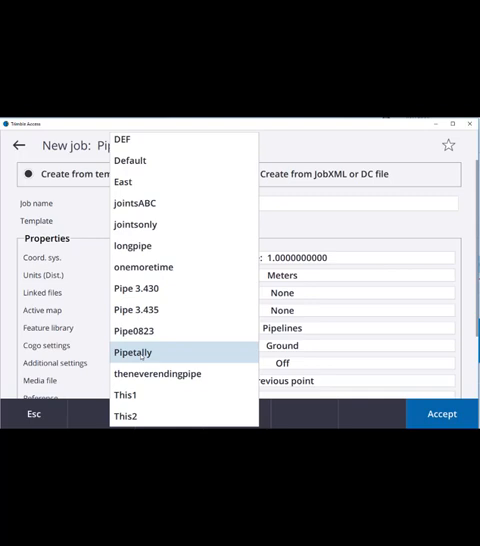
{"action": "left_click", "coordinate": [132, 352]}
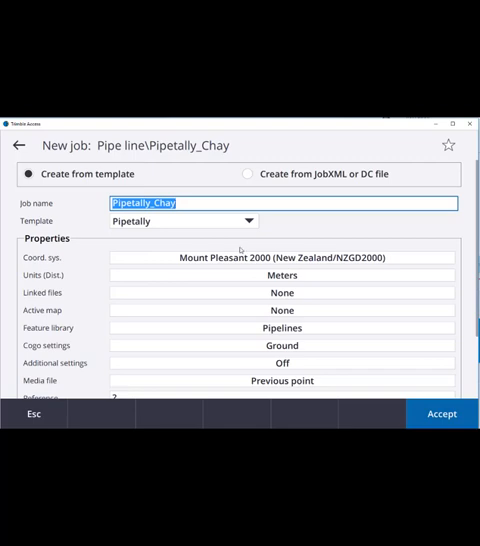
{"action": "mouse_move", "coordinate": [324, 344]}
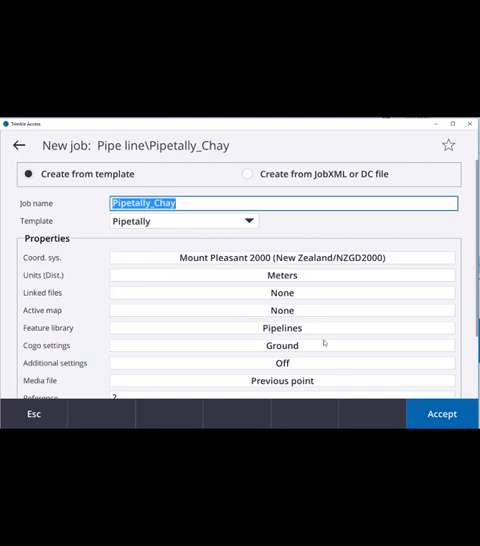
- Create the Pipetally_Chay job and go to its Pipeline options from the main menu
{"action": "left_click", "coordinate": [440, 412]}
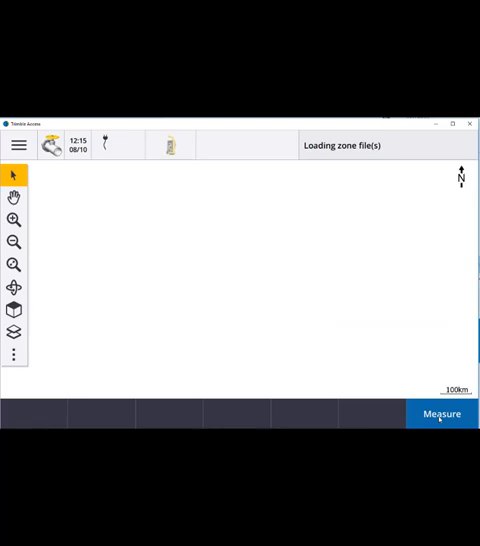
{"action": "left_click", "coordinate": [20, 144]}
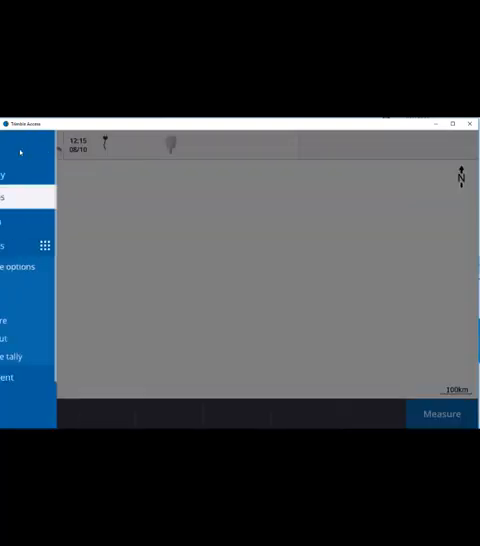
{"action": "left_click", "coordinate": [12, 264]}
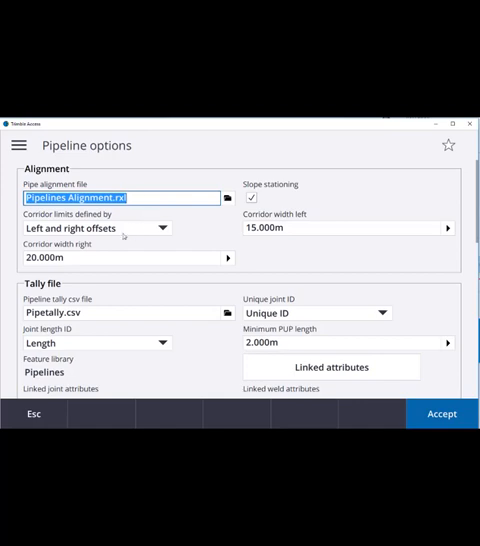
- Review the tally file, compute cover and exclusion zone settings, then accept them
{"action": "scroll", "scroll_direction": "down", "scroll_amount": 3}
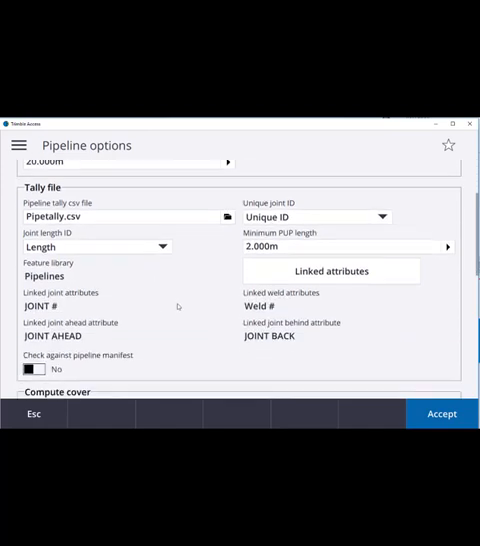
{"action": "scroll", "scroll_direction": "down", "scroll_amount": 3}
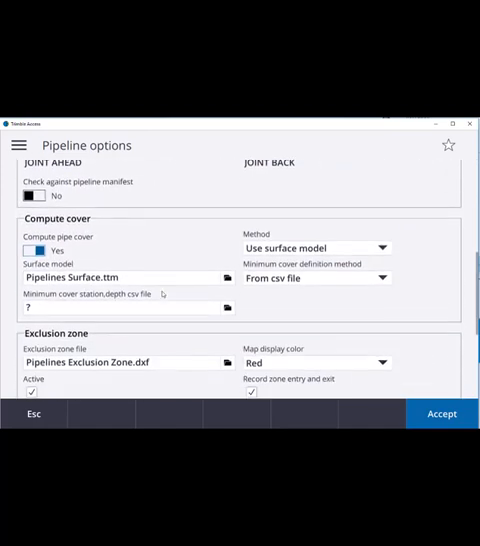
{"action": "scroll", "scroll_direction": "down", "scroll_amount": 3}
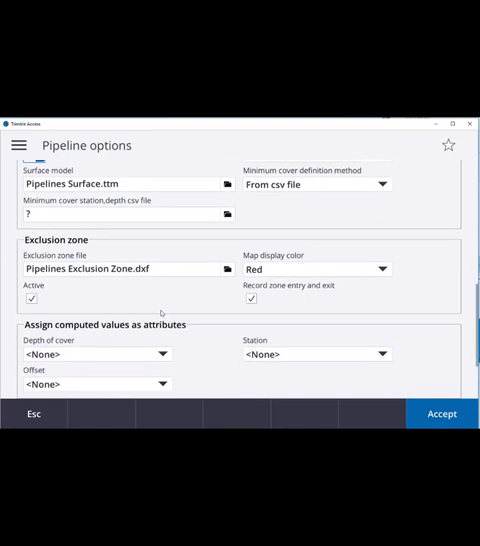
{"action": "scroll", "scroll_direction": "down", "scroll_amount": 3}
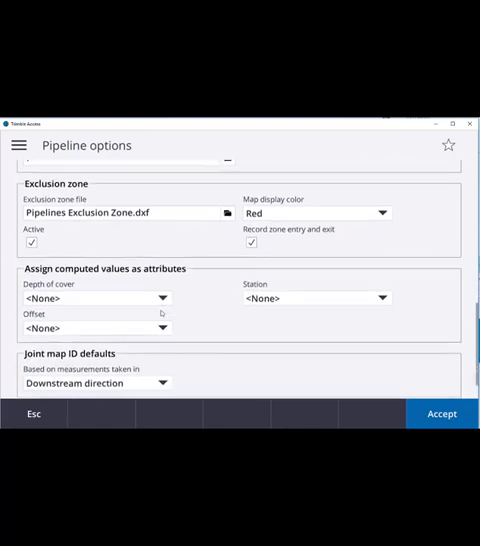
{"action": "scroll", "scroll_direction": "down", "scroll_amount": 3}
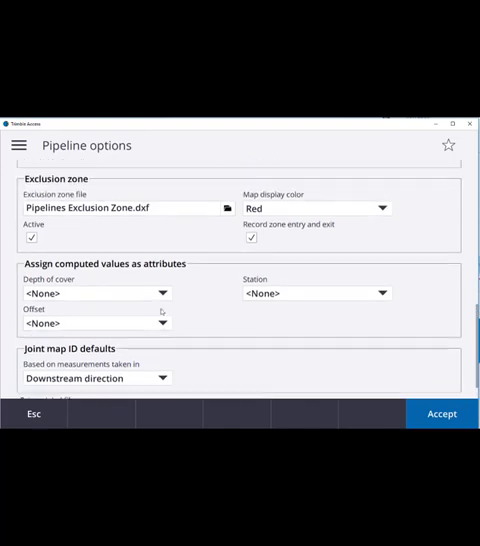
{"action": "scroll", "scroll_direction": "up", "scroll_amount": 3}
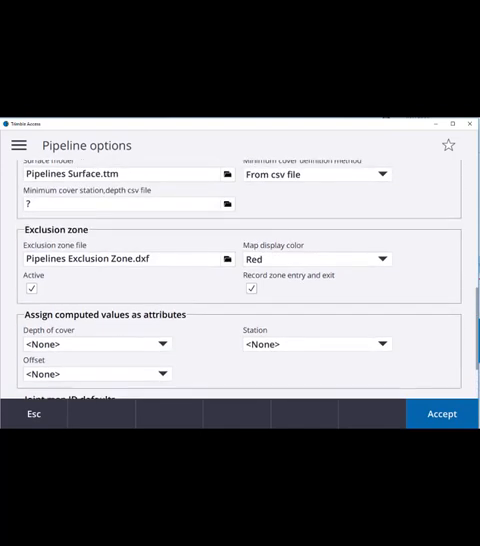
{"action": "left_click", "coordinate": [440, 412]}
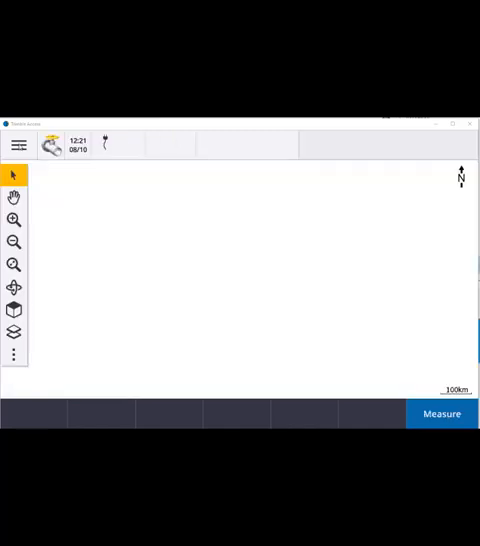
{"action": "left_click", "coordinate": [18, 144]}
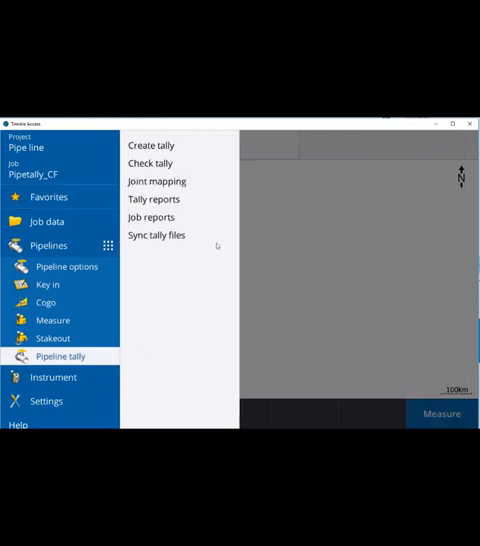
{"action": "mouse_move", "coordinate": [182, 150]}
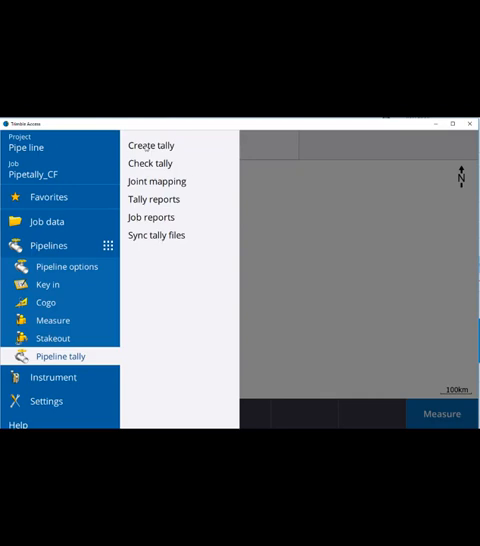
{"action": "left_click", "coordinate": [48, 196]}
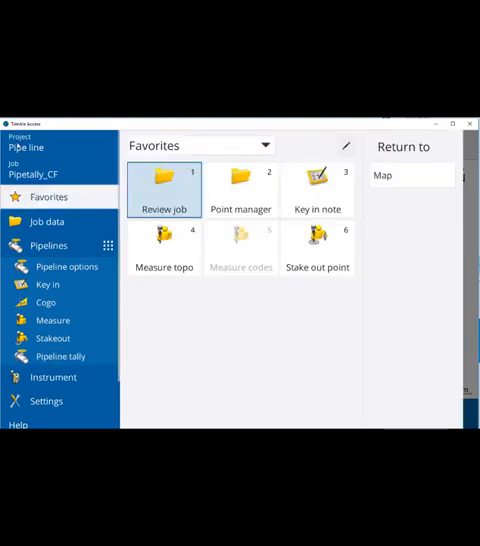
{"action": "left_click", "coordinate": [60, 356]}
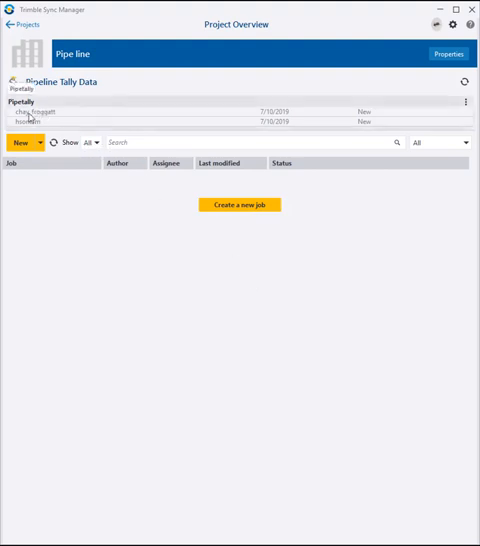
{"action": "mouse_move", "coordinate": [108, 114]}
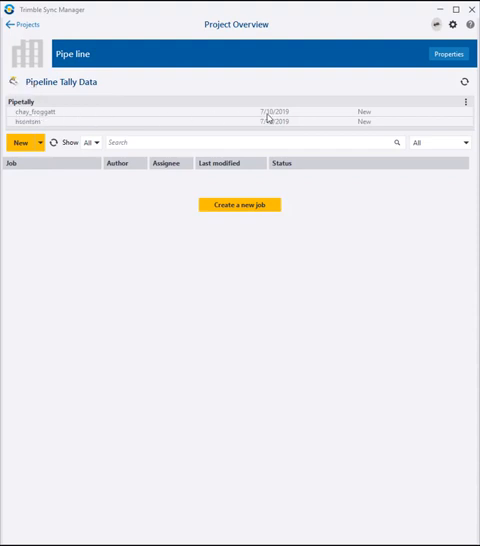
{"action": "mouse_move", "coordinate": [378, 120]}
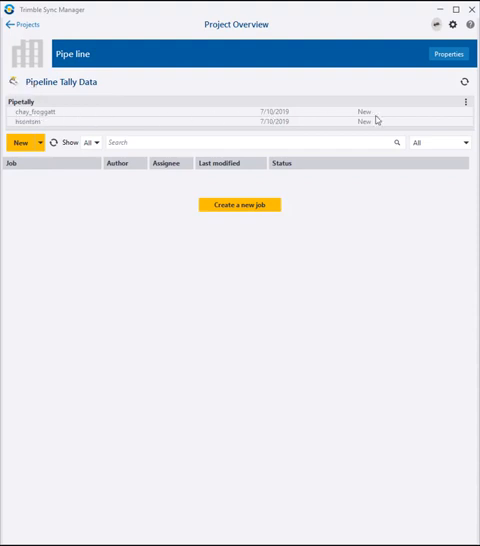
{"action": "mouse_move", "coordinate": [368, 122]}
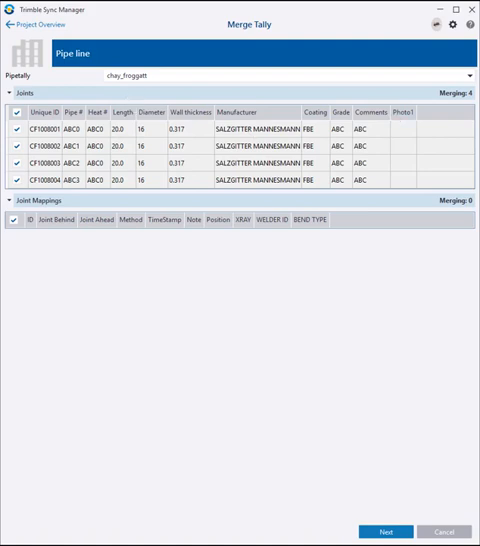
{"action": "mouse_move", "coordinate": [110, 104]}
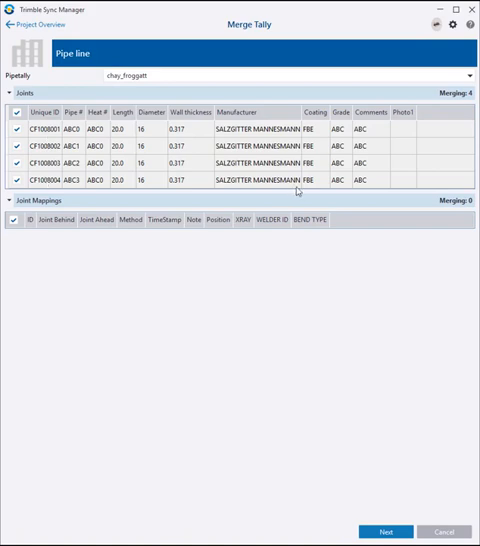
- Advance past the first crew's joints and publish the merged result as a new master tally
{"action": "left_click", "coordinate": [284, 76]}
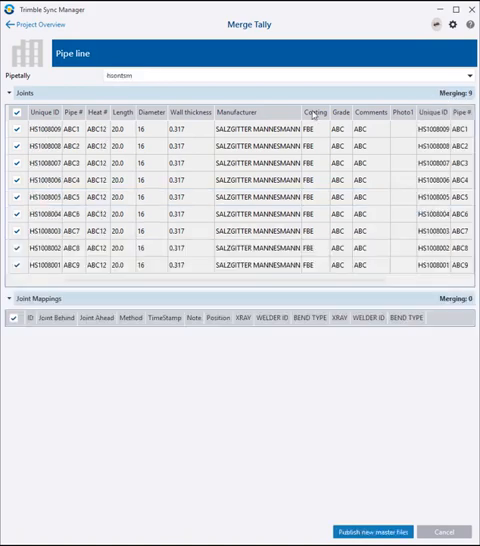
{"action": "mouse_move", "coordinate": [330, 264]}
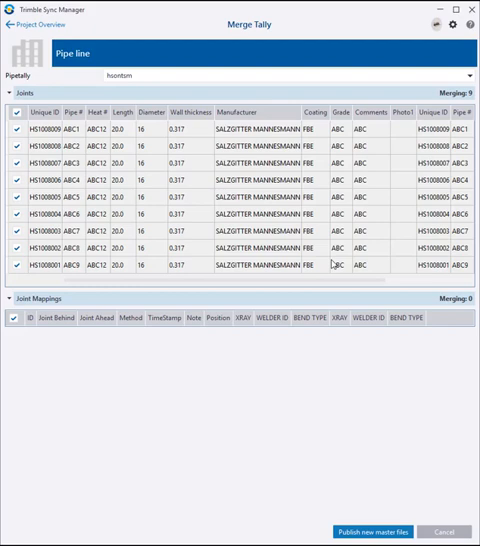
{"action": "left_click", "coordinate": [376, 532]}
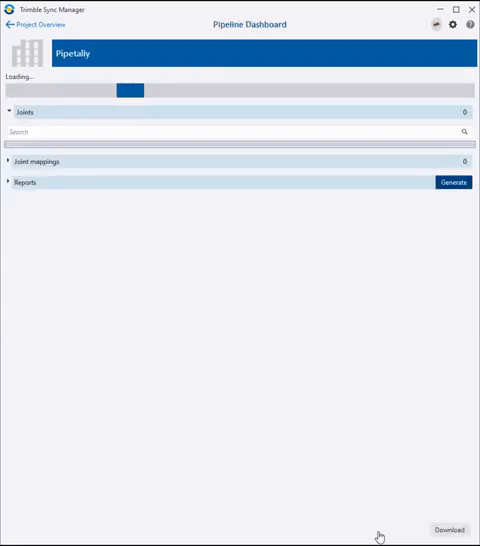